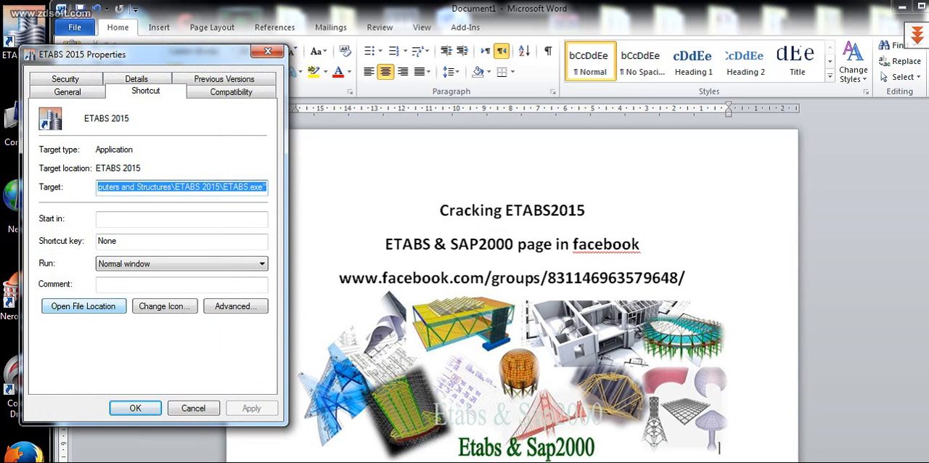
Step: Reveal the ETABS 2015 installation folder under Program Files via Open File Location
{"action": "left_click", "coordinate": [83, 306]}
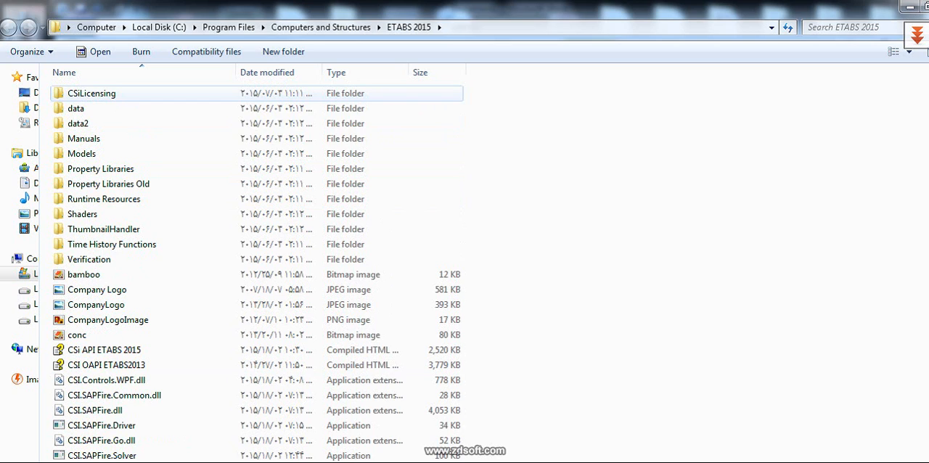
{"action": "mouse_move", "coordinate": [91, 93]}
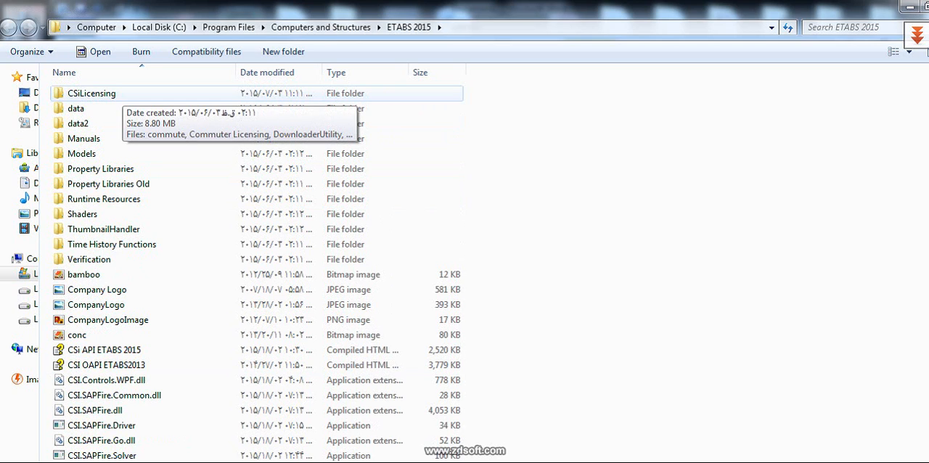
Step: Enter the CSiLicensing folder and launch LicenseRequest to show the machine locking code
{"action": "double_click", "coordinate": [91, 93]}
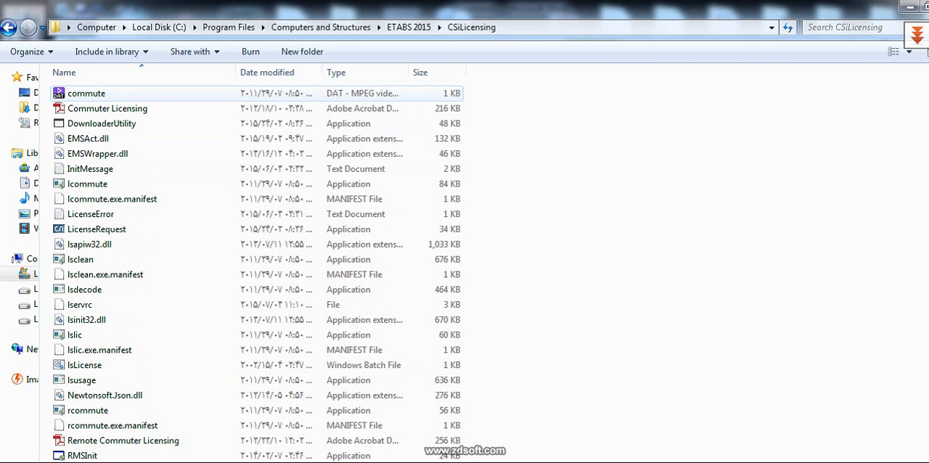
{"action": "left_click", "coordinate": [97, 229]}
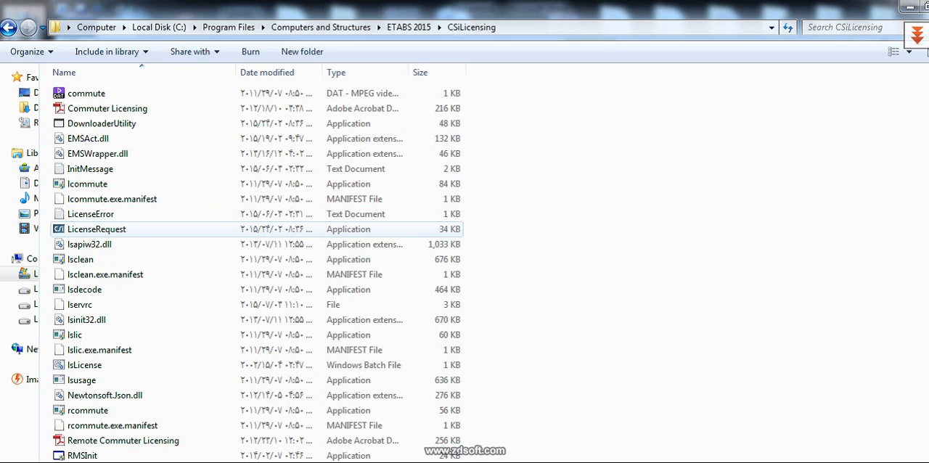
{"action": "mouse_move", "coordinate": [96, 228]}
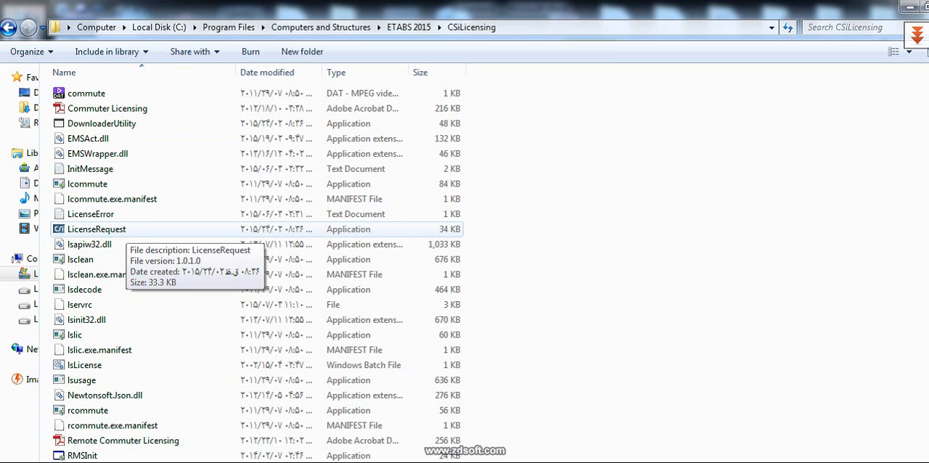
{"action": "left_click", "coordinate": [96, 228]}
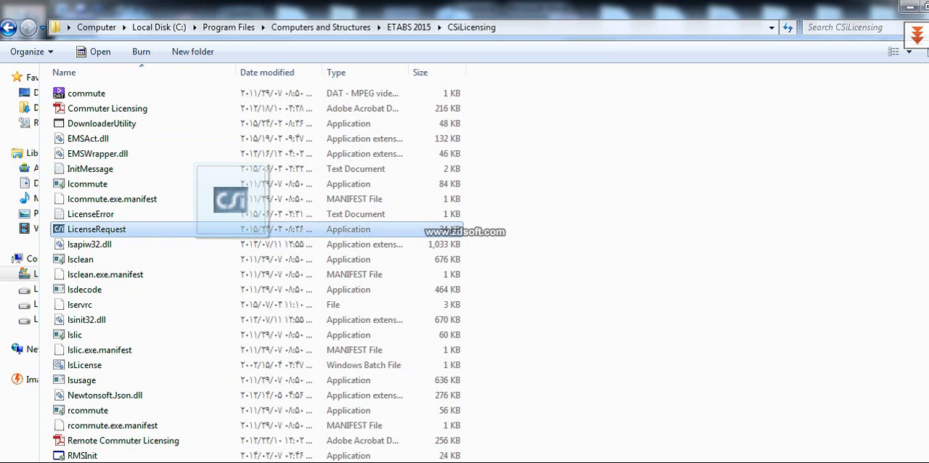
{"action": "double_click", "coordinate": [97, 228]}
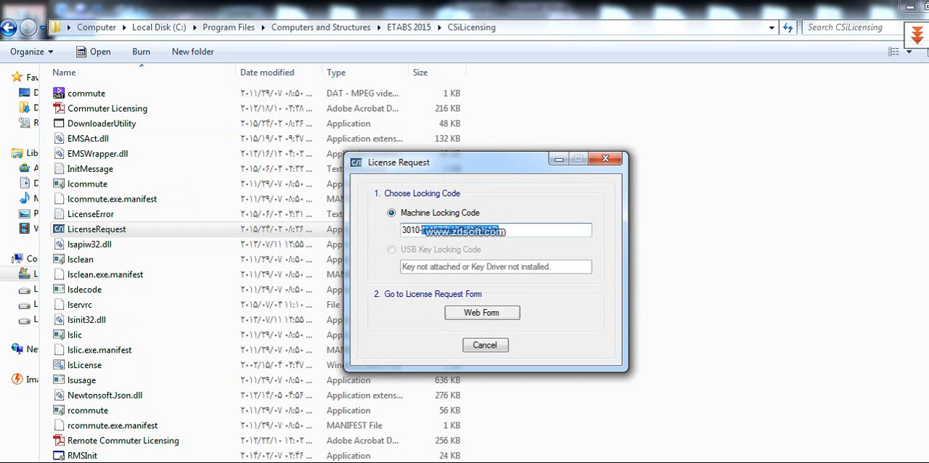
Step: Copy the selected Machine Locking Code using the right-click Copy command
{"action": "right_click", "coordinate": [496, 231]}
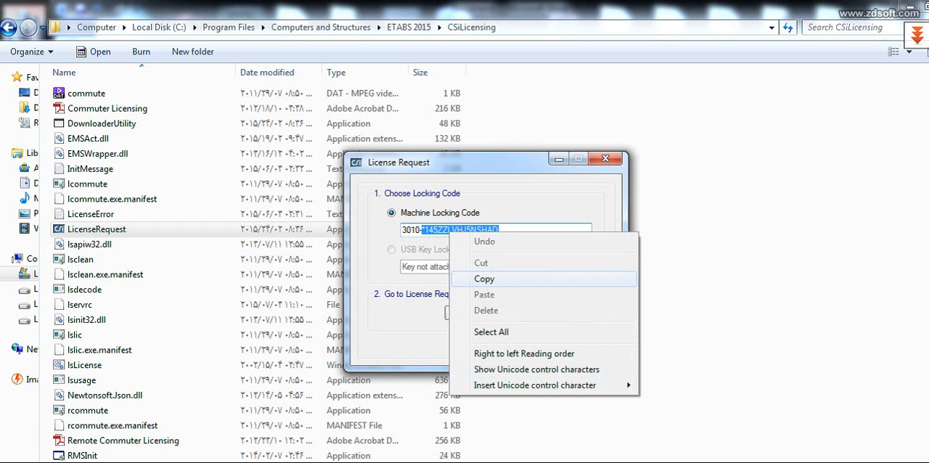
{"action": "left_click", "coordinate": [485, 279]}
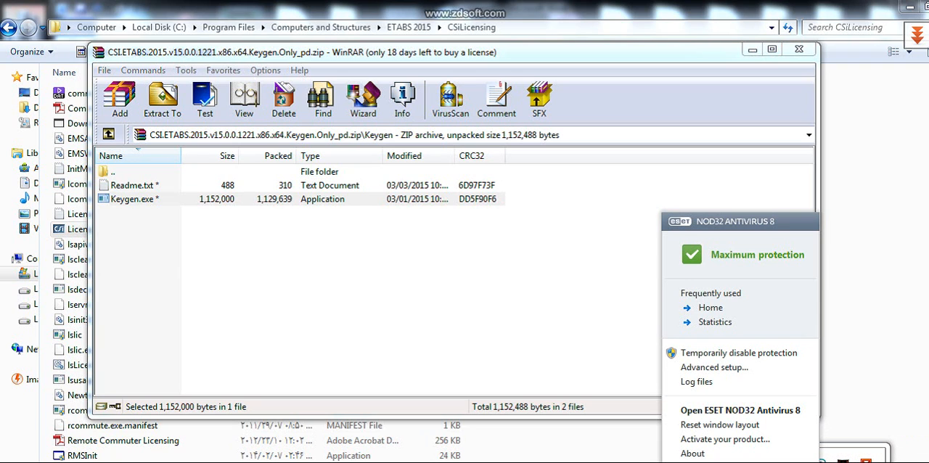
Step: Disable ESET real-time file, web access, email and anti-phishing protection, then close ESET
{"action": "left_click", "coordinate": [739, 414]}
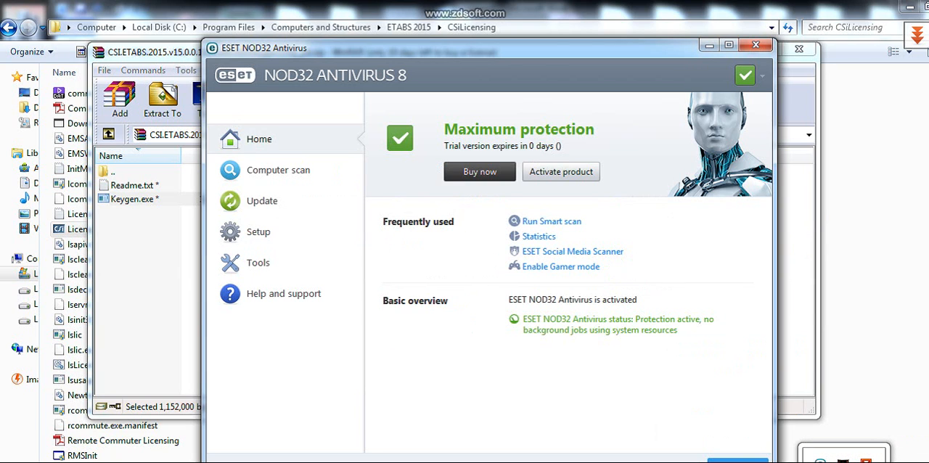
{"action": "left_click", "coordinate": [259, 231]}
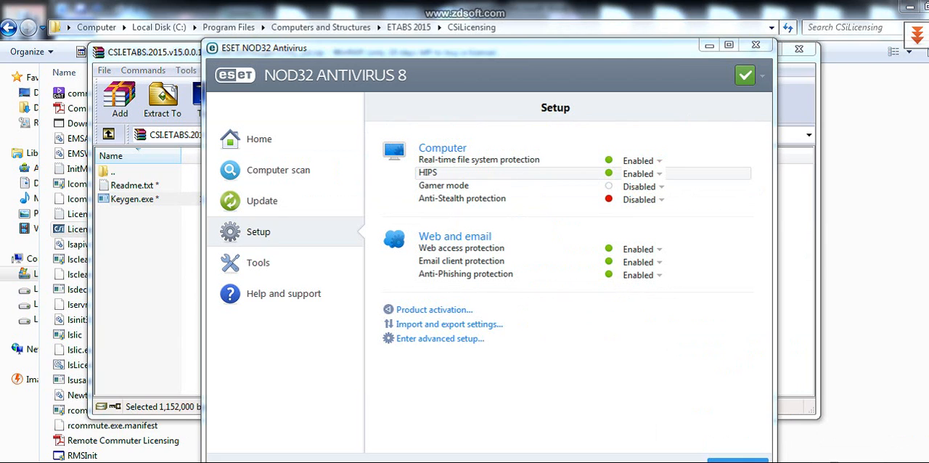
{"action": "left_click", "coordinate": [662, 249]}
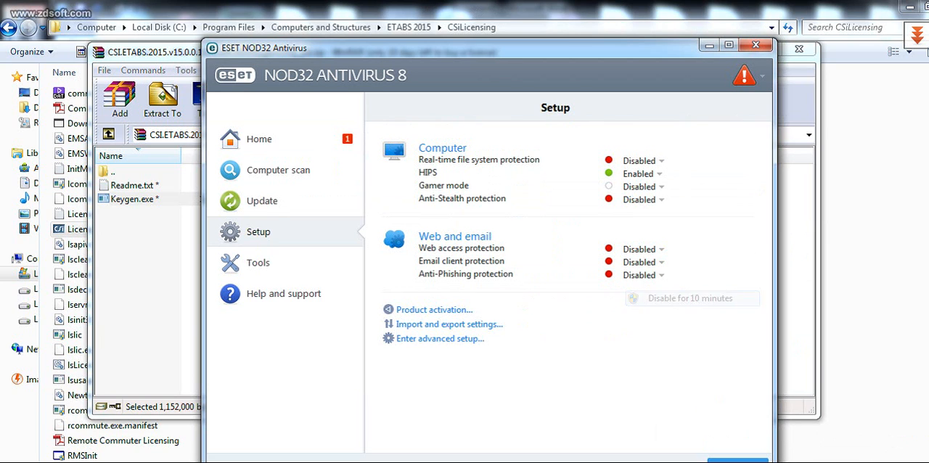
{"action": "left_click", "coordinate": [758, 44]}
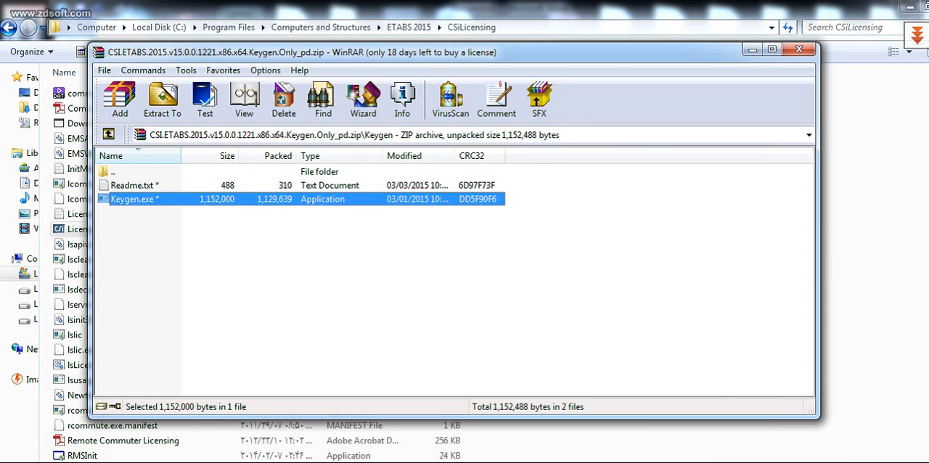
{"action": "double_click", "coordinate": [135, 199]}
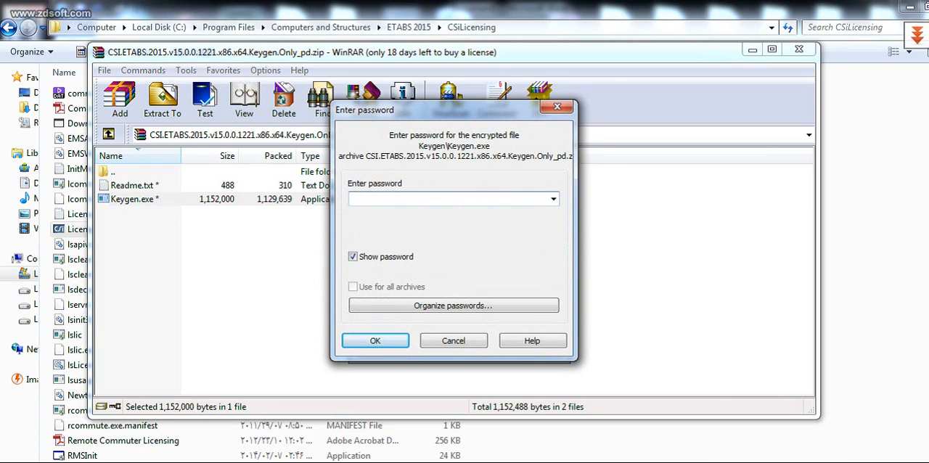
{"action": "left_click", "coordinate": [446, 199]}
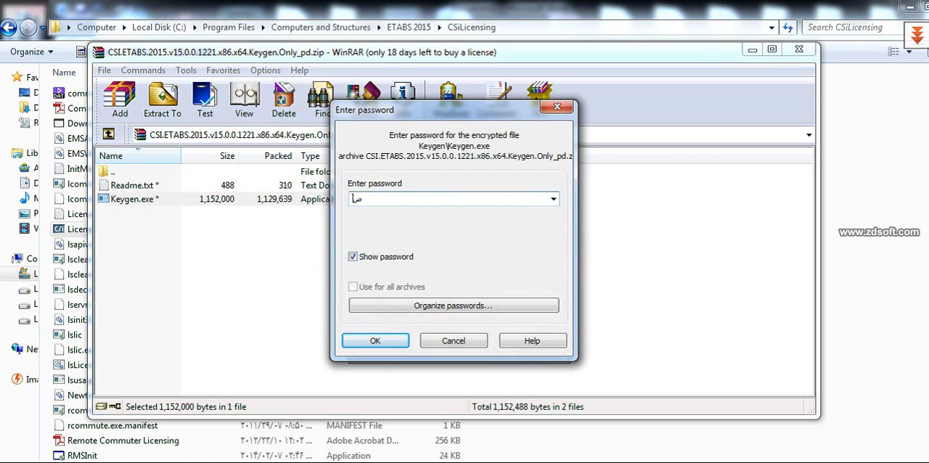
{"action": "type", "text": "www."}
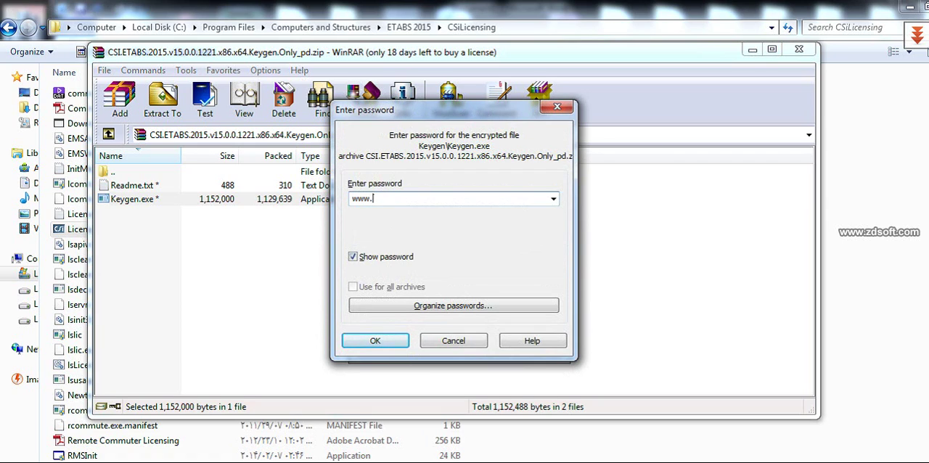
{"action": "type", "text": "p30d"}
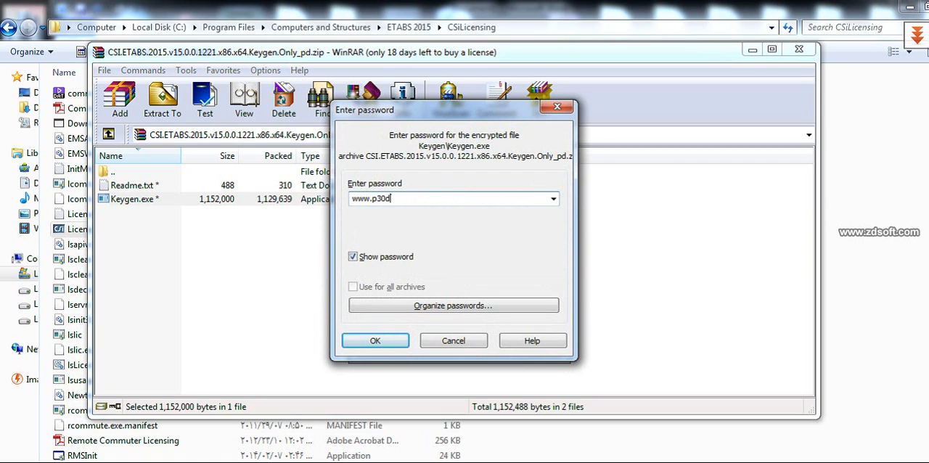
{"action": "type", "text": "ownload"}
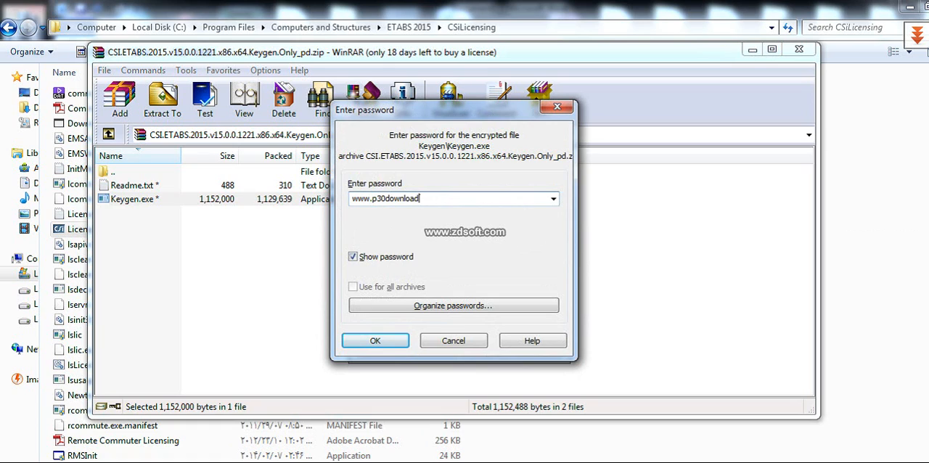
{"action": "type", "text": ".com"}
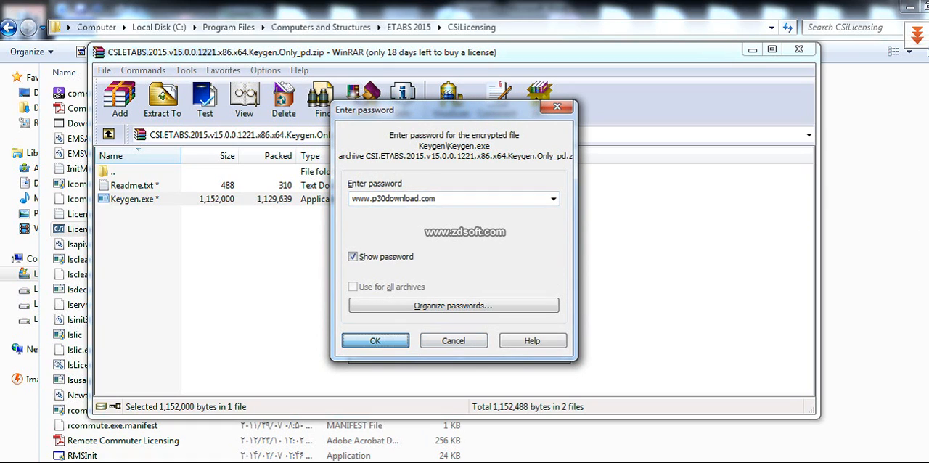
{"action": "left_click", "coordinate": [375, 341]}
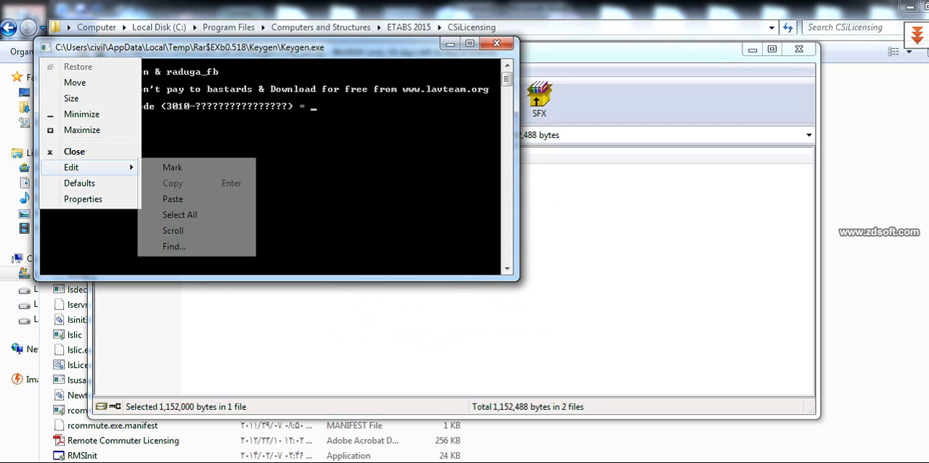
{"action": "mouse_move", "coordinate": [173, 199]}
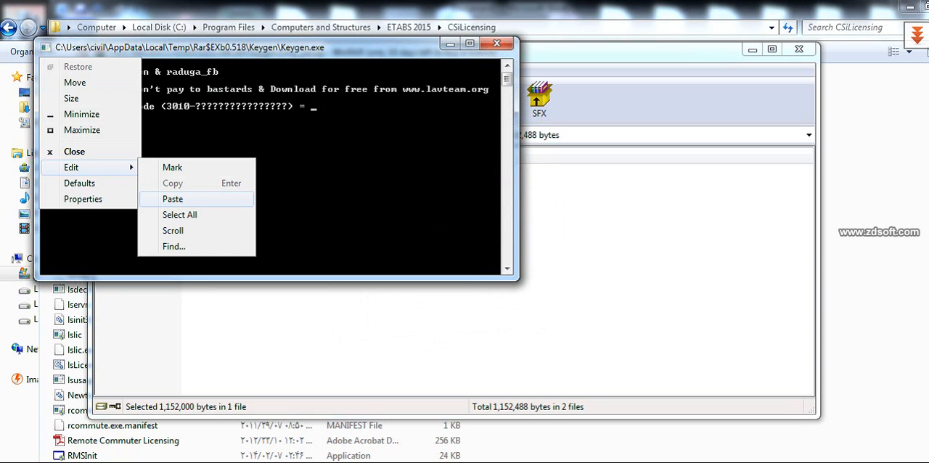
Step: Paste the copied license request code into the Keygen console
{"action": "left_click", "coordinate": [172, 199]}
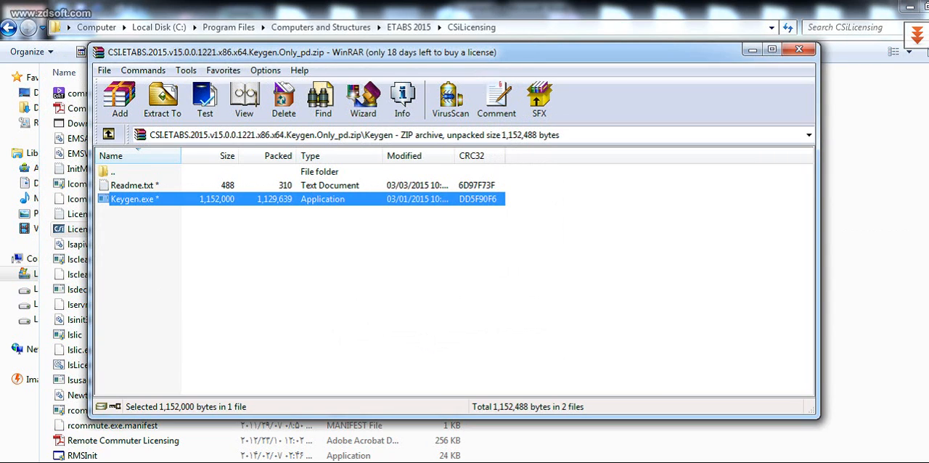
{"action": "double_click", "coordinate": [134, 199]}
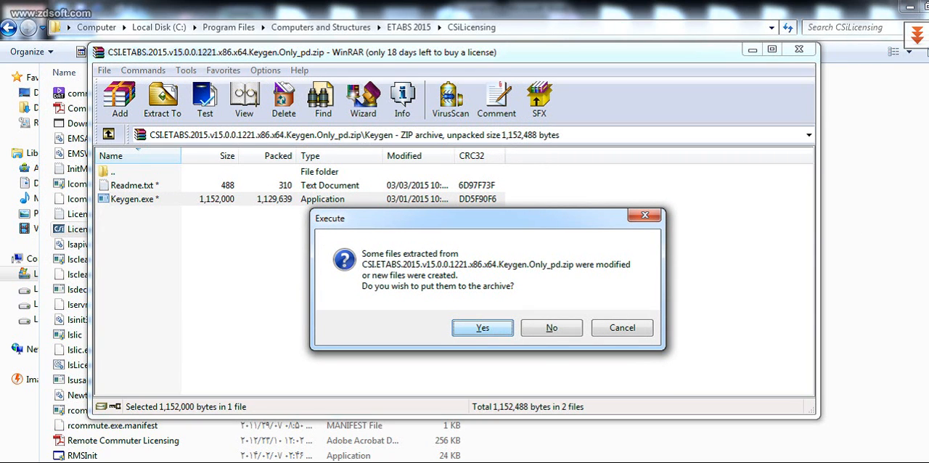
{"action": "left_click", "coordinate": [482, 327]}
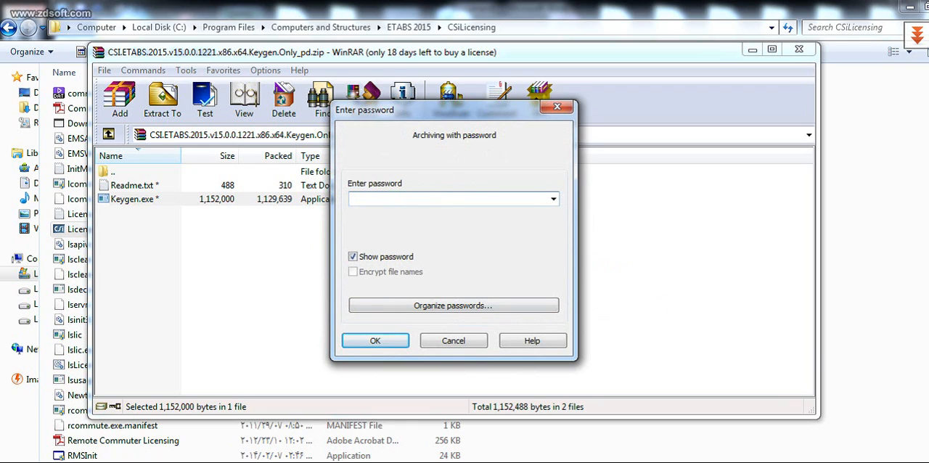
{"action": "left_click", "coordinate": [447, 199]}
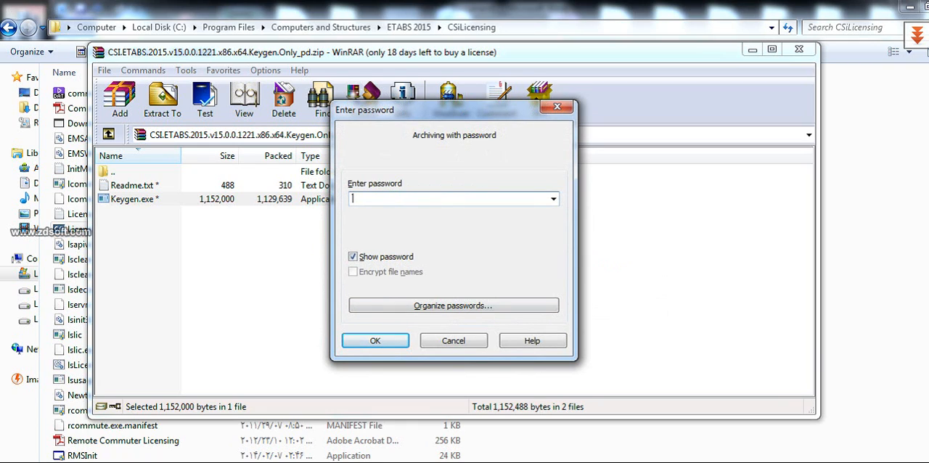
{"action": "type", "text": "www."}
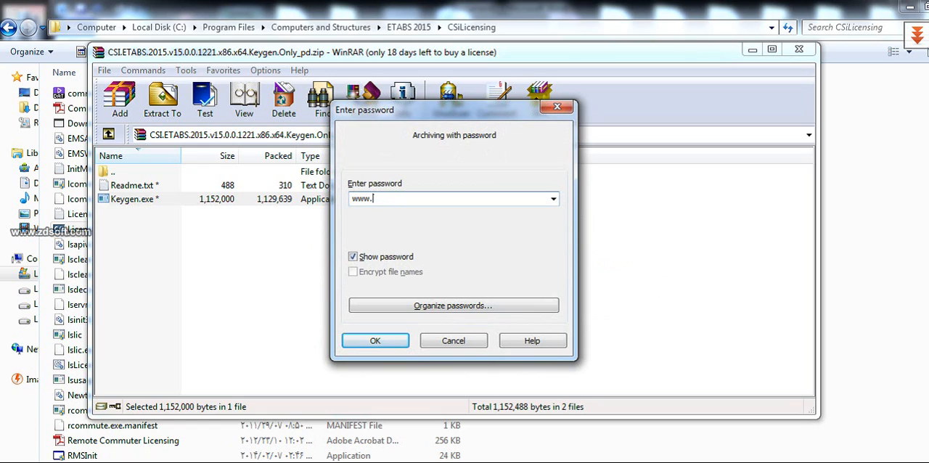
{"action": "type", "text": "pl"}
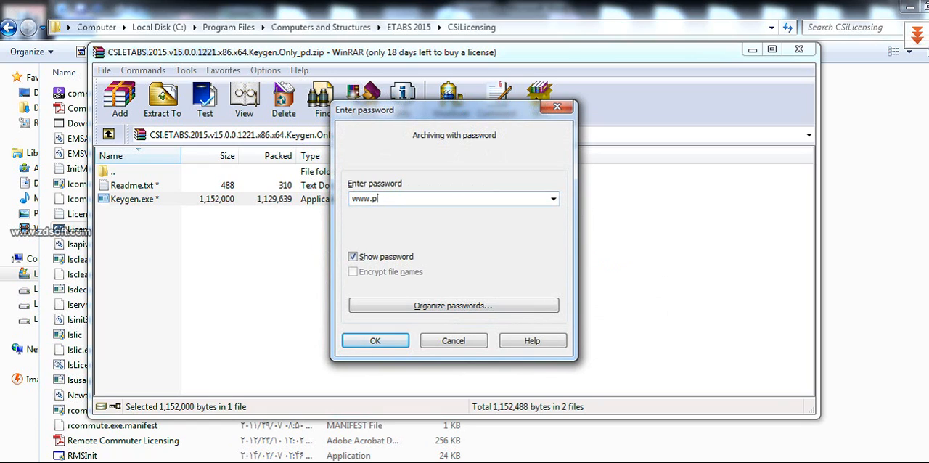
{"action": "key", "text": "Backspace"}
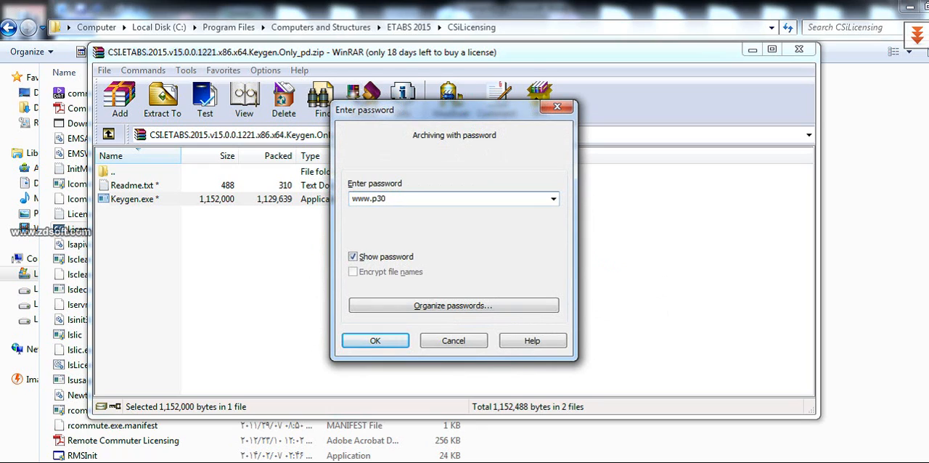
{"action": "type", "text": "download"}
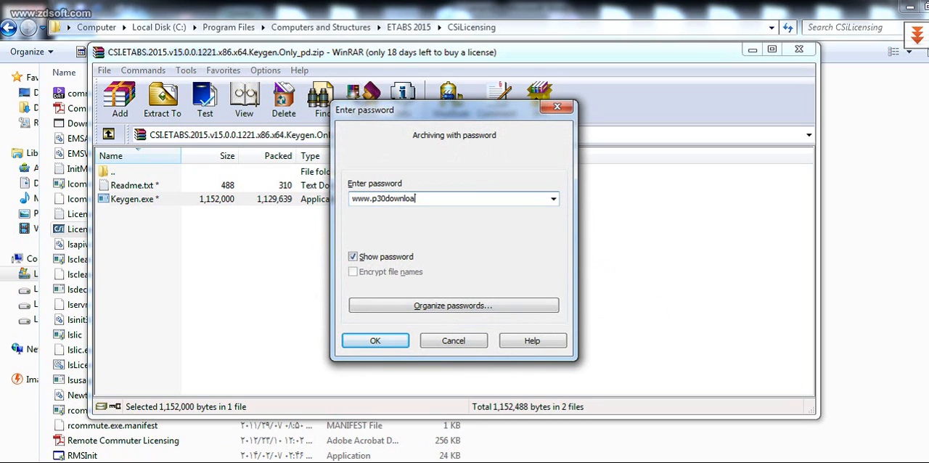
{"action": "type", "text": "d.com"}
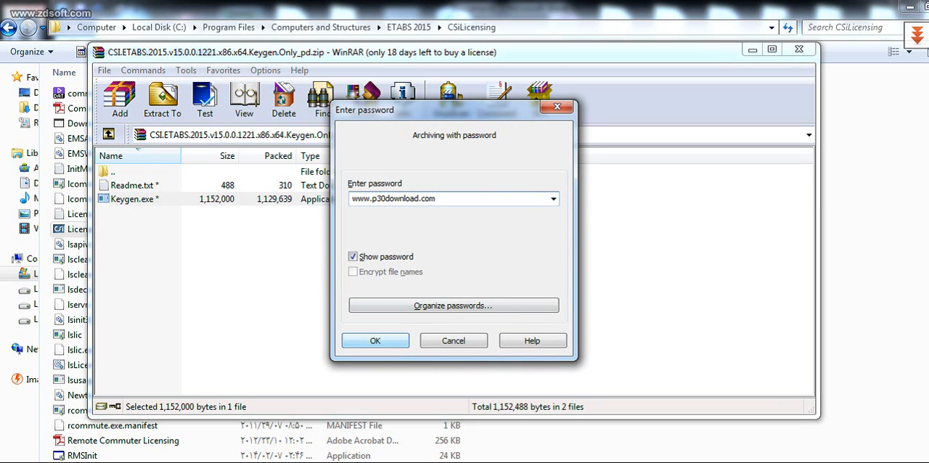
{"action": "left_click", "coordinate": [375, 340]}
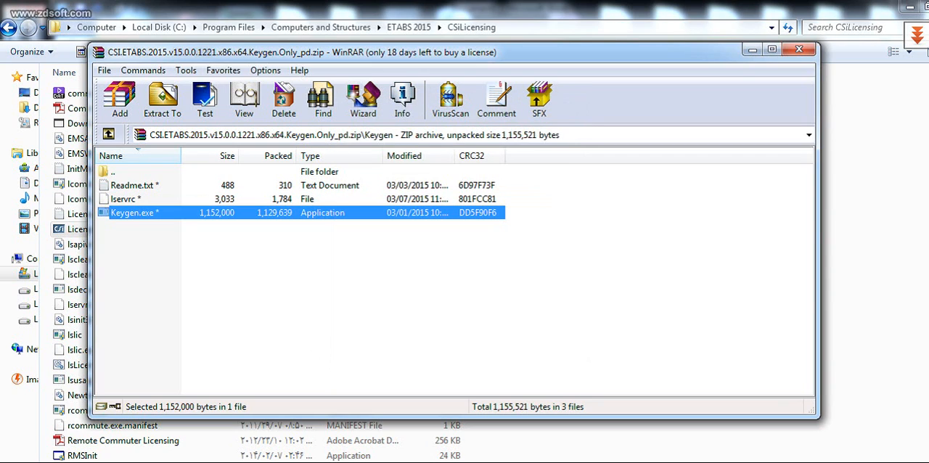
{"action": "left_click", "coordinate": [125, 199]}
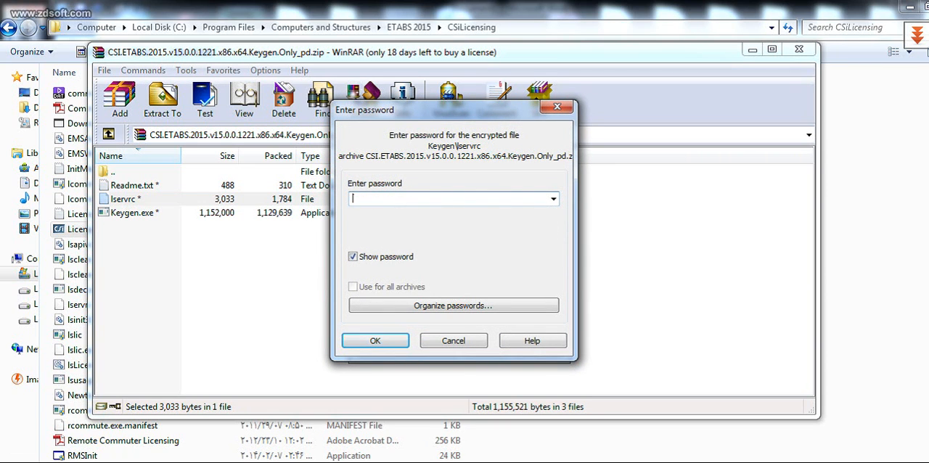
{"action": "type", "text": "www"}
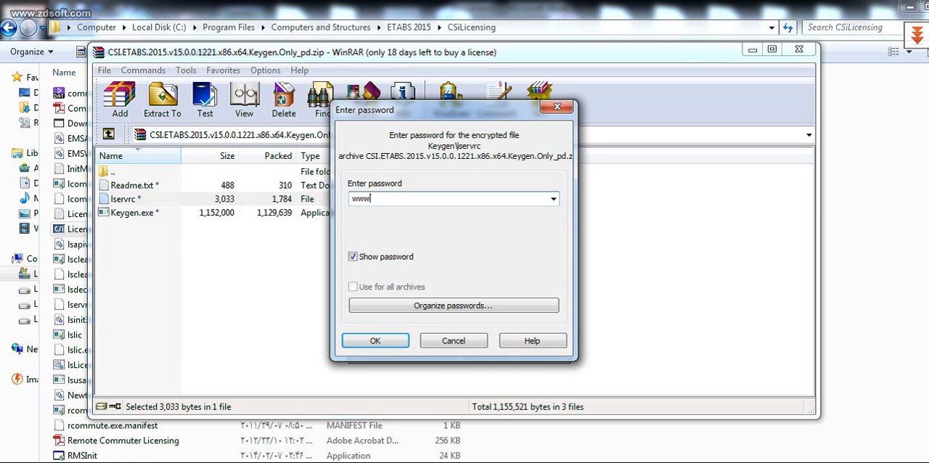
{"action": "type", "text": ".p30download.com"}
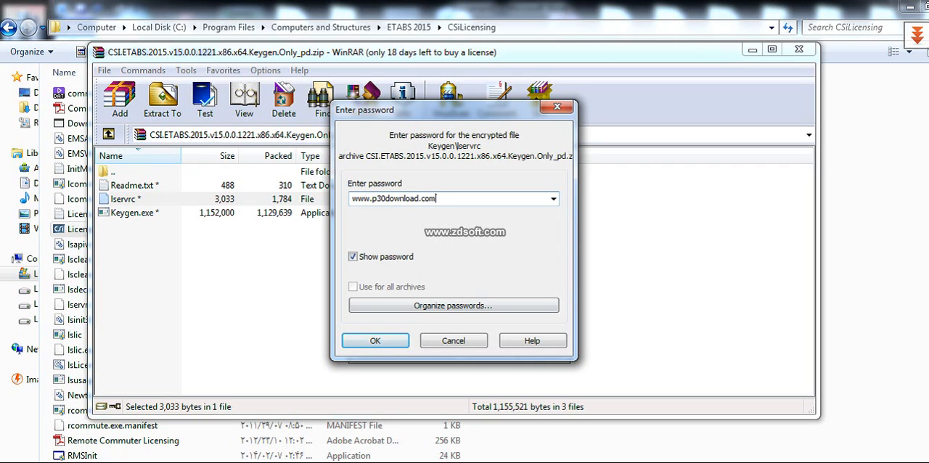
{"action": "left_click", "coordinate": [375, 340]}
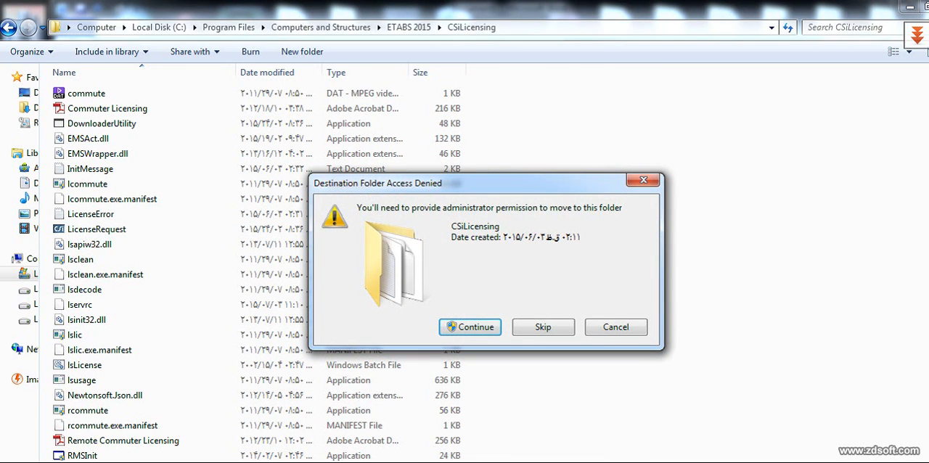
Step: Grant administrator permission so lservrc is copied into CSiLicensing
{"action": "left_click", "coordinate": [470, 327]}
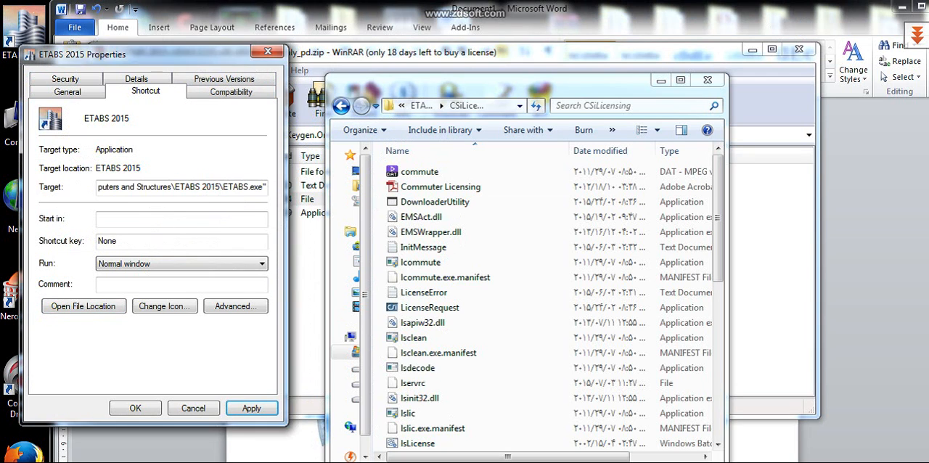
Step: Select the full ETABS program path in the shortcut's Target field
{"action": "triple_click", "coordinate": [181, 186]}
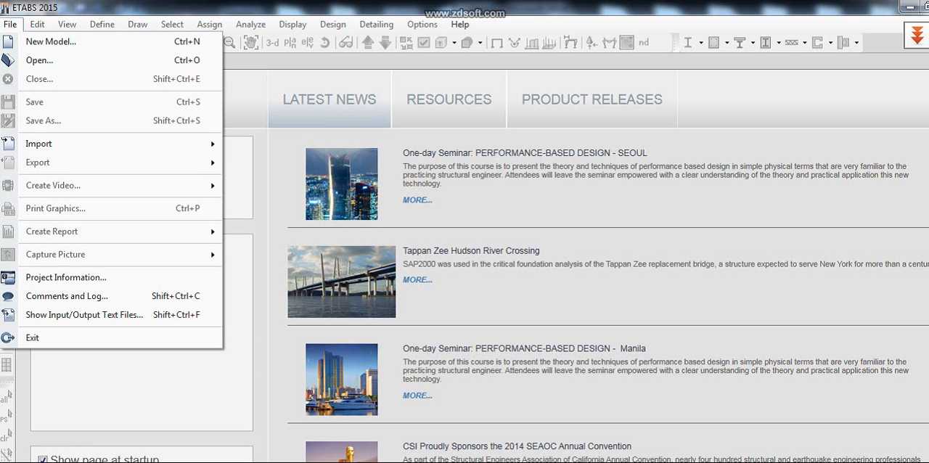
Step: Open the e3.EDB frame model, confirm the prompt, and save it as e3_V13
{"action": "left_click", "coordinate": [38, 59]}
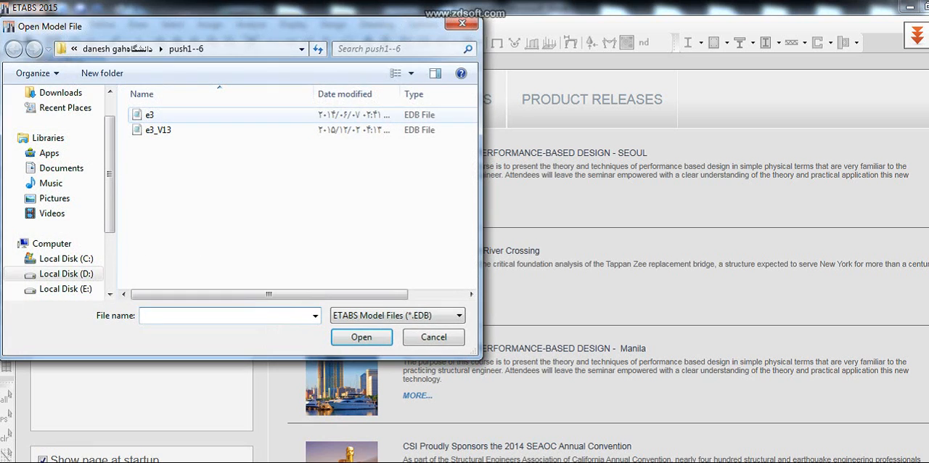
{"action": "left_click", "coordinate": [362, 337]}
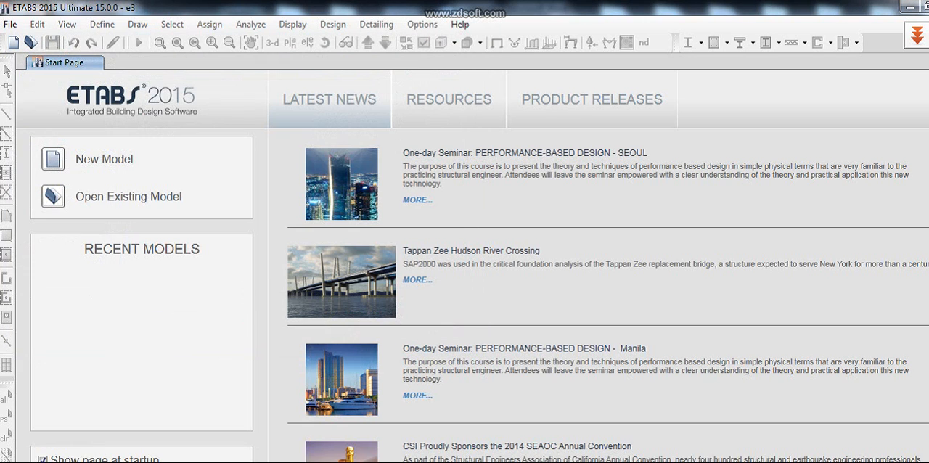
{"action": "left_click", "coordinate": [103, 158]}
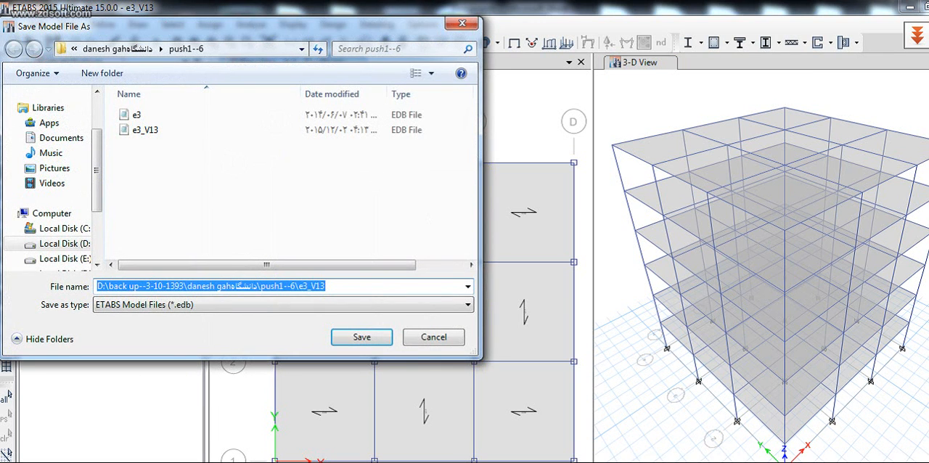
{"action": "left_click", "coordinate": [362, 337]}
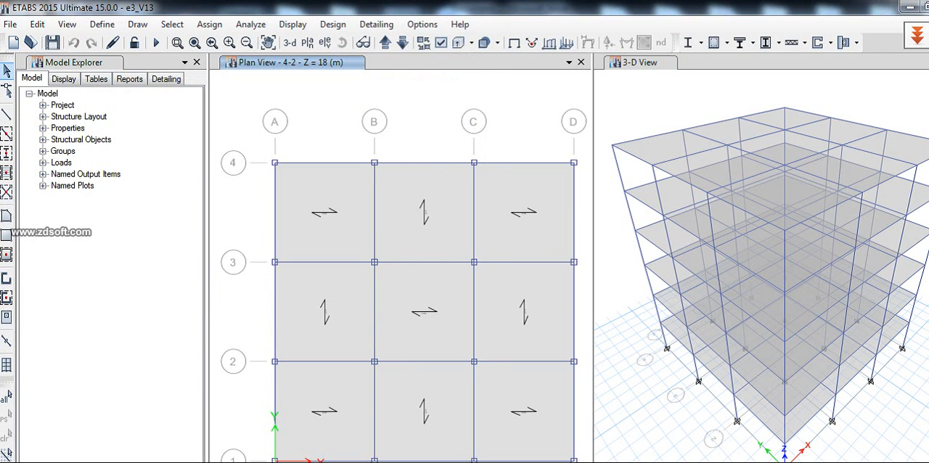